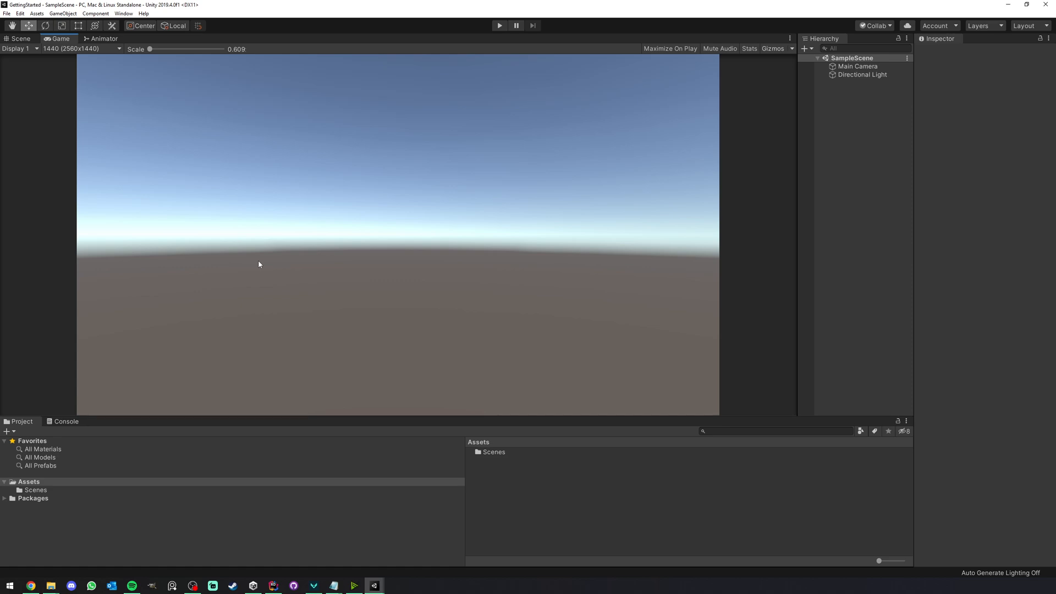
pyautogui.moveTo(195, 203)
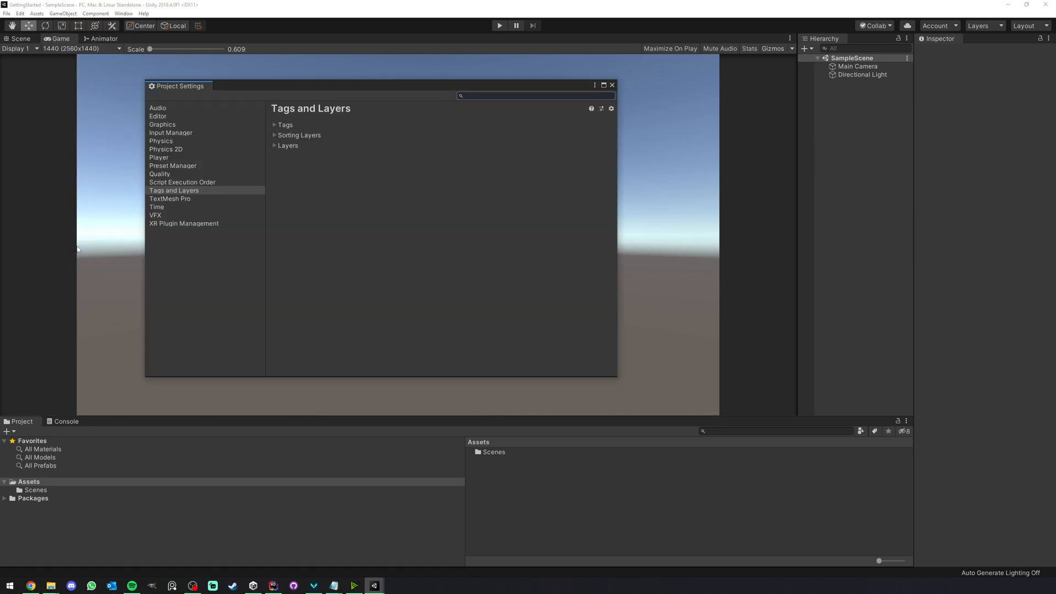
# - Switch the Player color space from Gamma to Linear, then close Project Settings
pyautogui.click(159, 156)
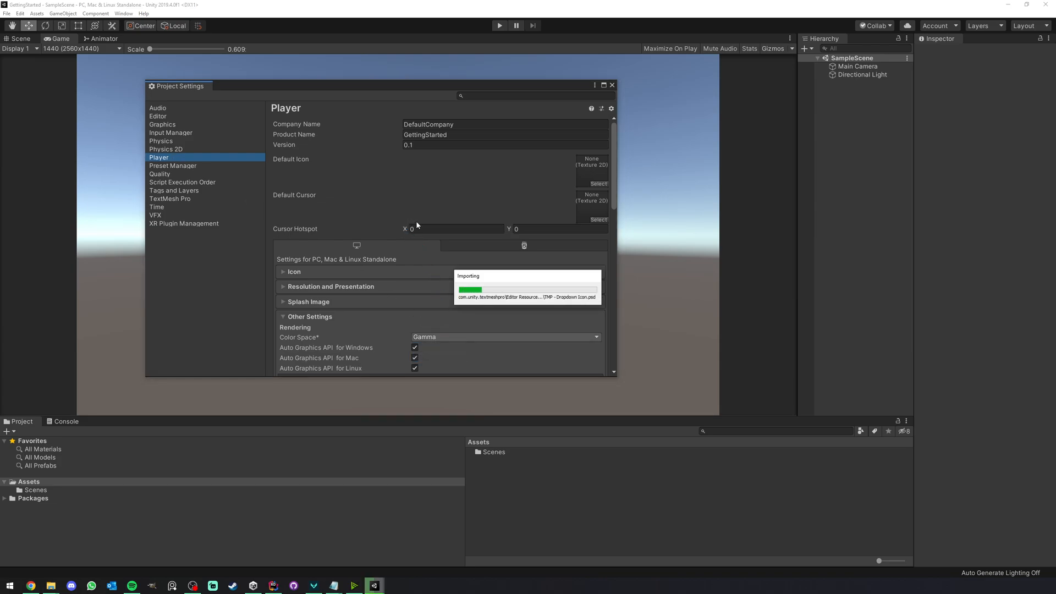
pyautogui.click(504, 337)
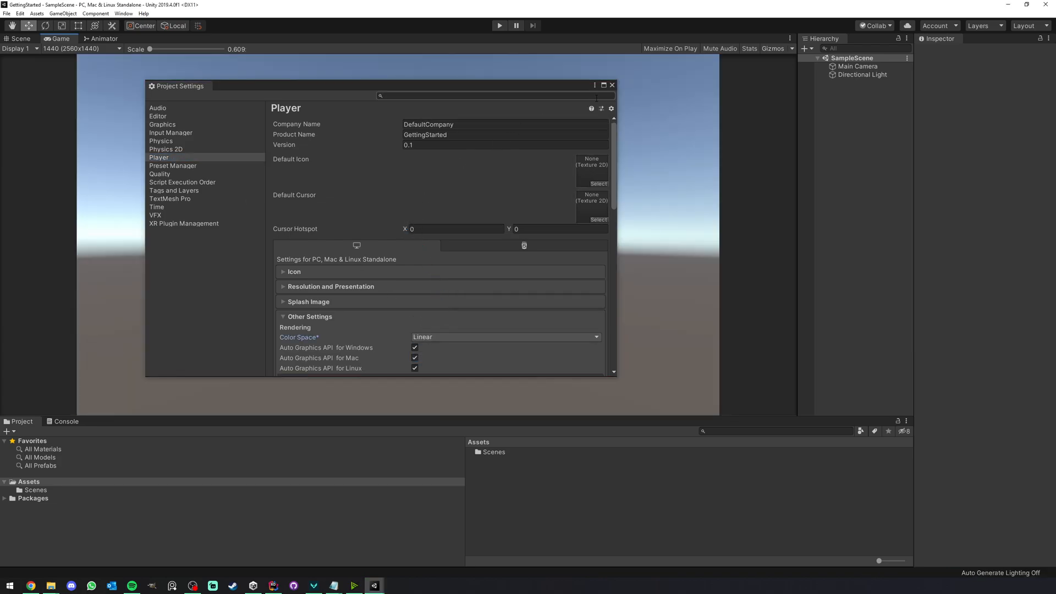
pyautogui.click(611, 86)
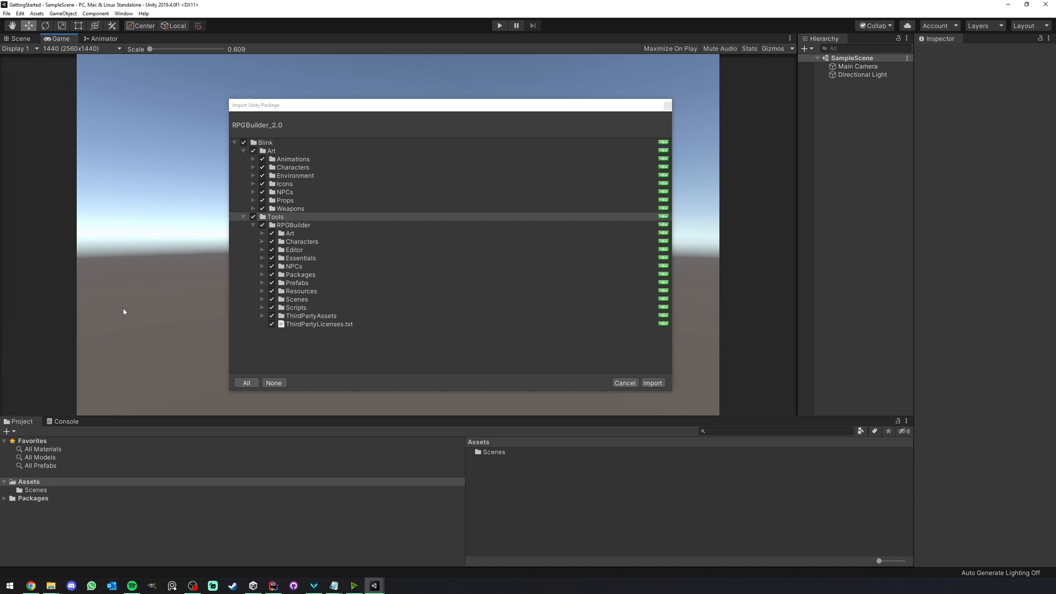
pyautogui.moveTo(574, 305)
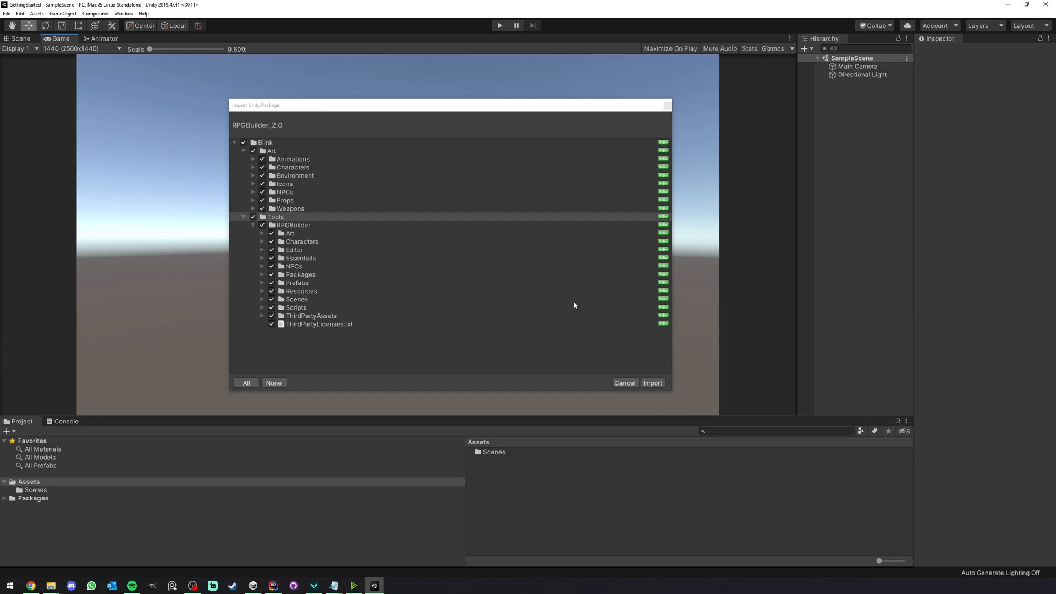
pyautogui.moveTo(652, 382)
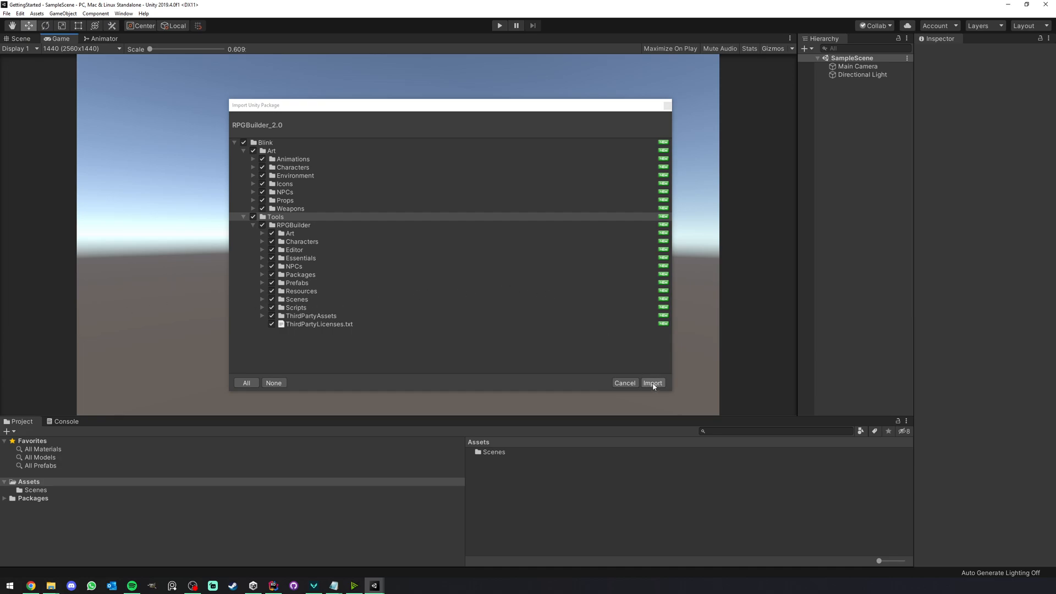
# - Import the full RPGBuilder_2.0 package with all items checked
pyautogui.click(651, 382)
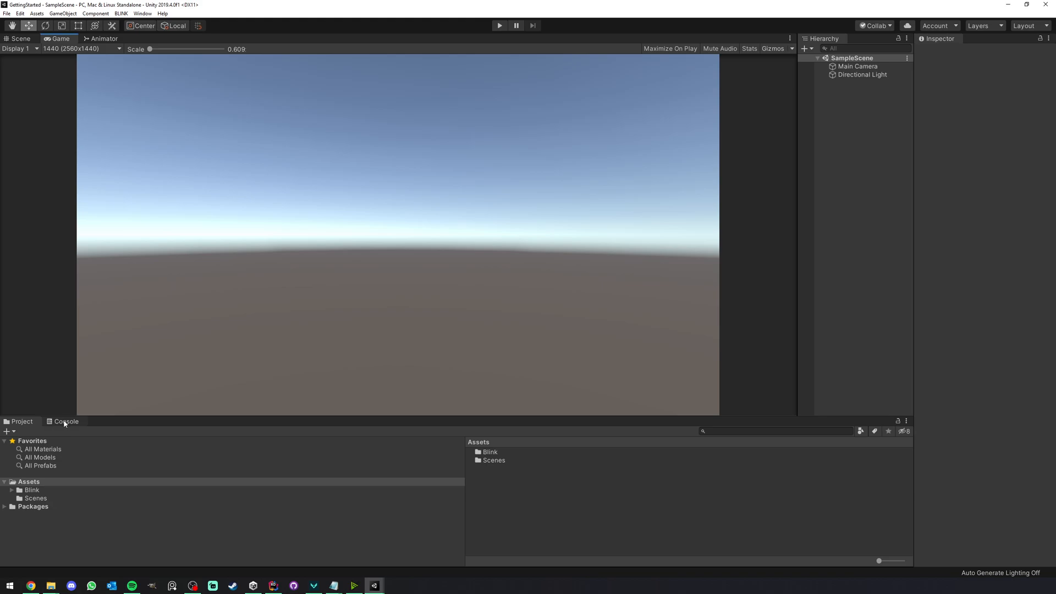
# - Uncheck '(Optional) Switch to Linear' in the RPG Builder Getting Started window
pyautogui.click(65, 421)
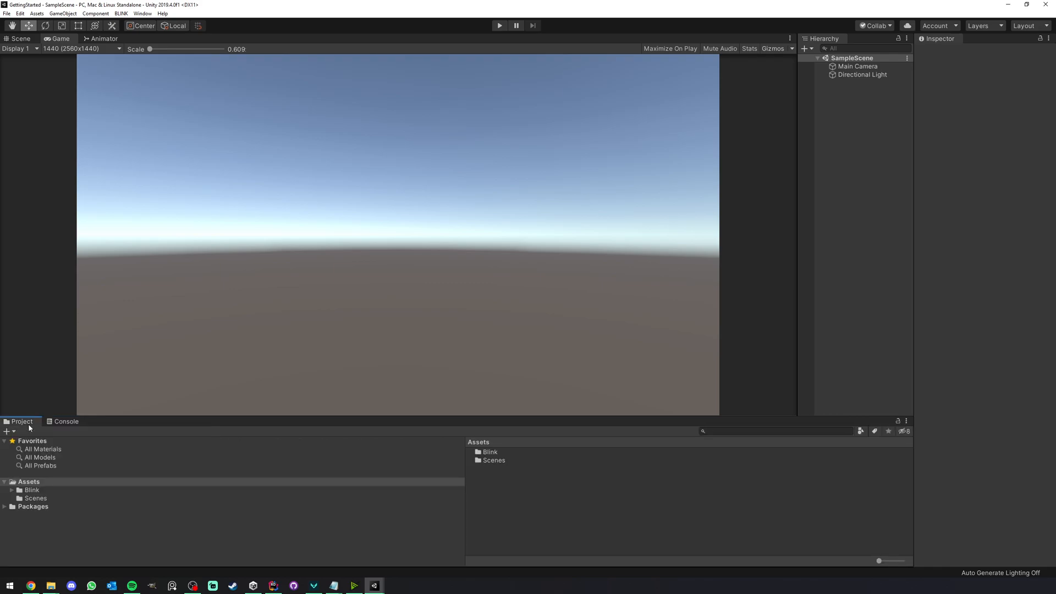
pyautogui.moveTo(160, 120)
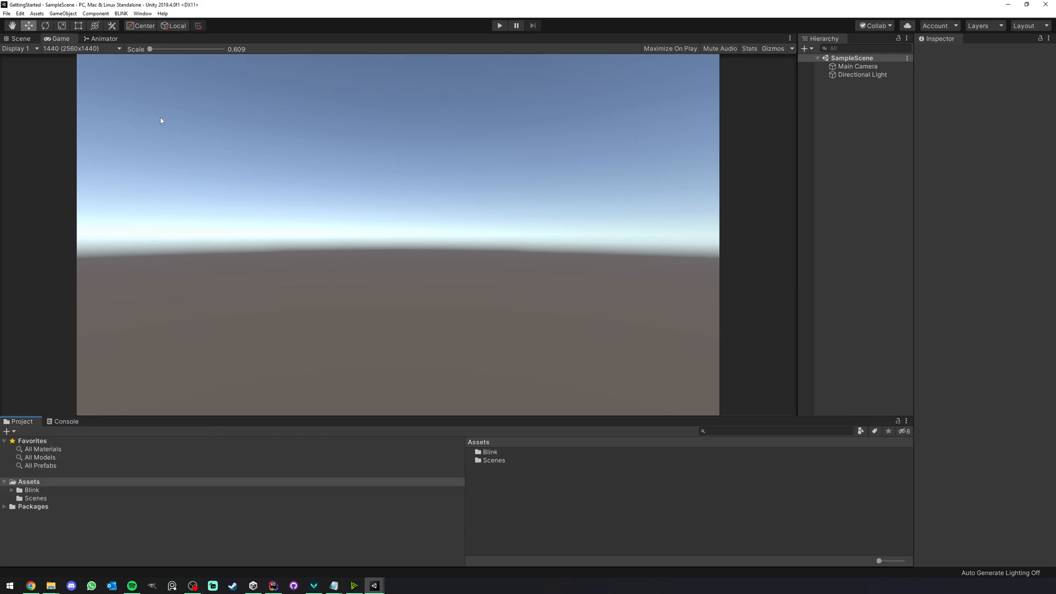
pyautogui.click(121, 12)
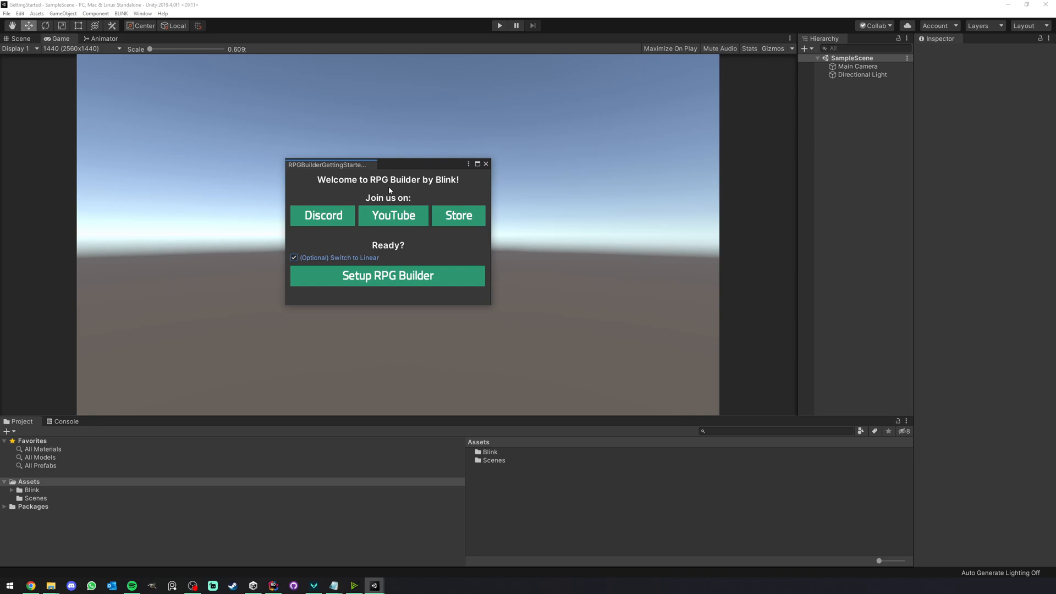
pyautogui.moveTo(349, 248)
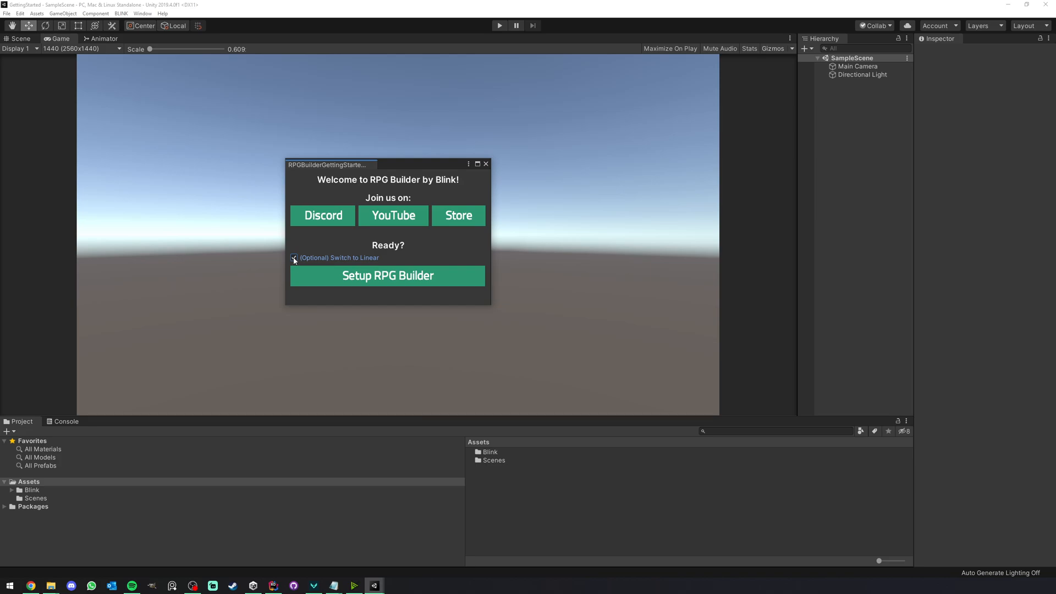
pyautogui.click(294, 257)
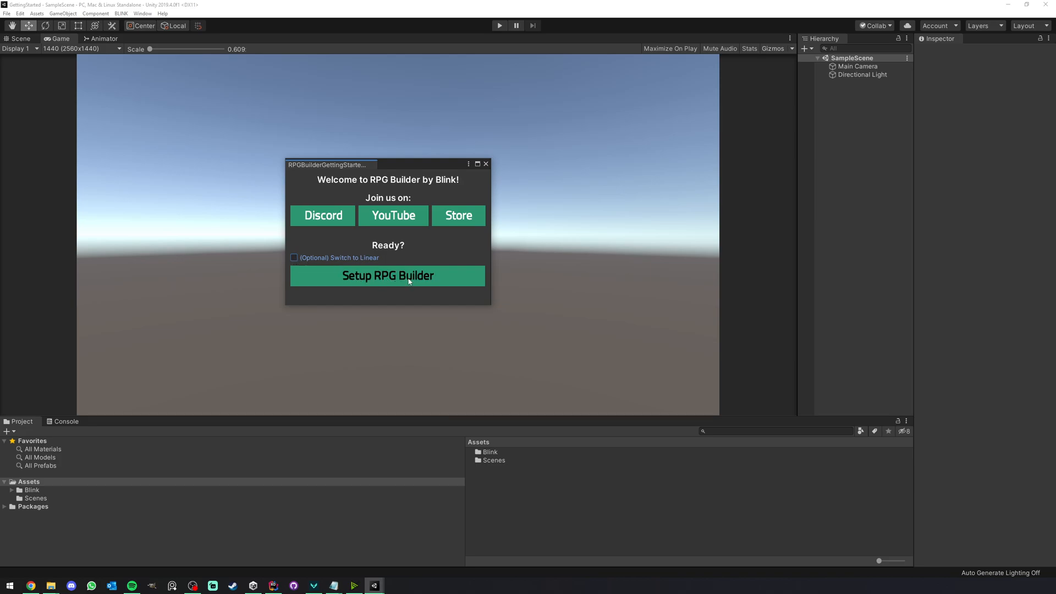
# - Run Setup RPG Builder, import TMP Essentials, and close the TMP Importer
pyautogui.click(387, 275)
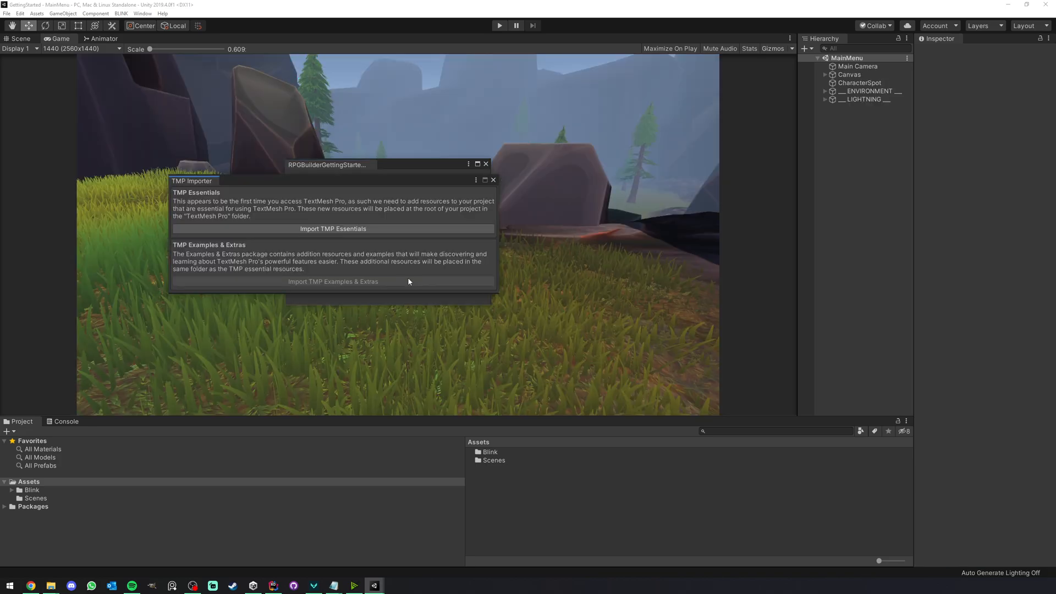
pyautogui.moveTo(362, 193)
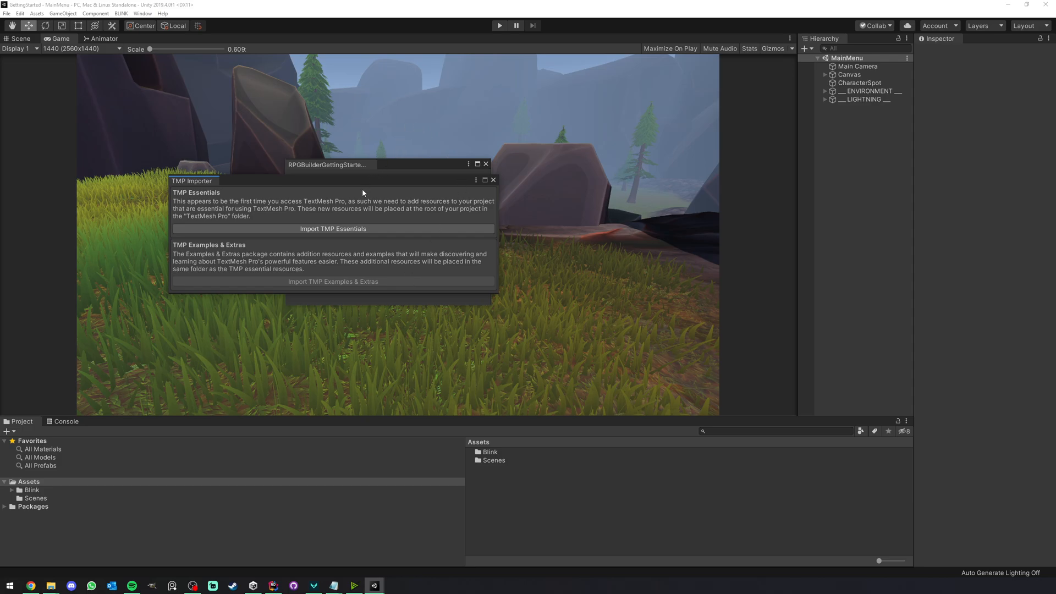
pyautogui.moveTo(244, 204)
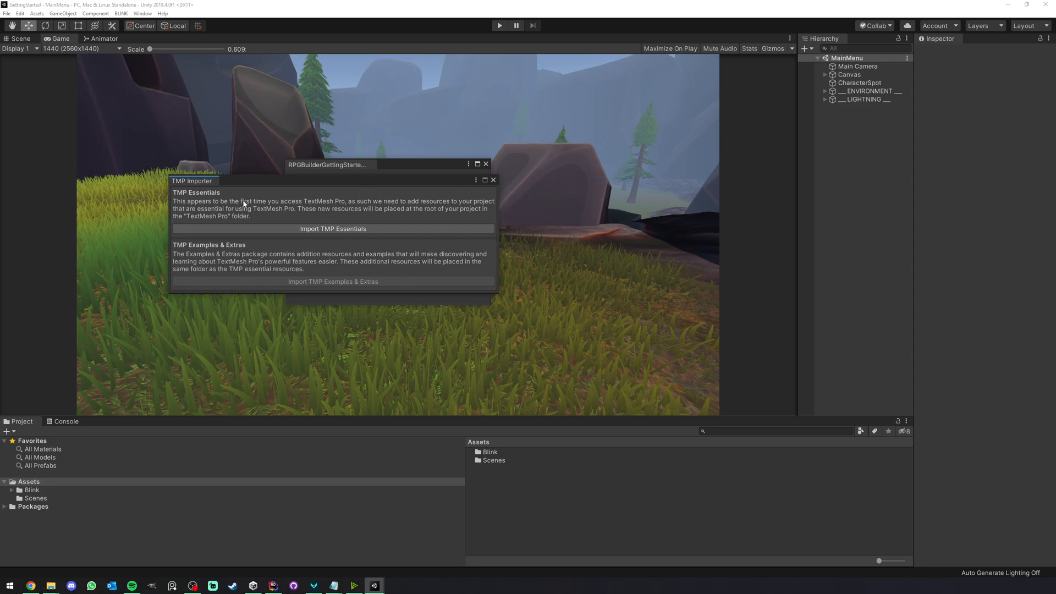
pyautogui.moveTo(333, 228)
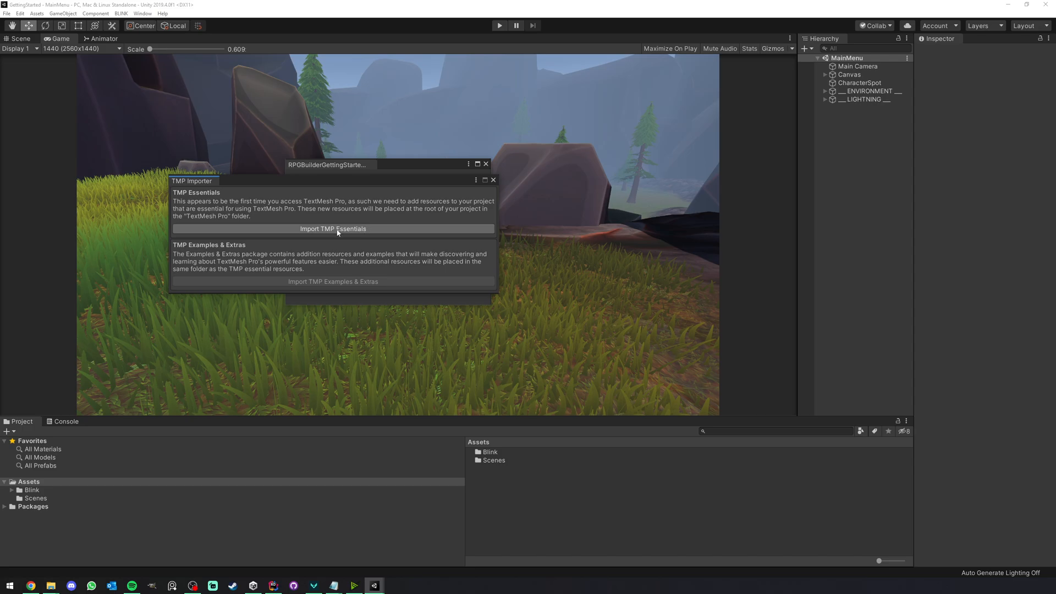
pyautogui.click(332, 228)
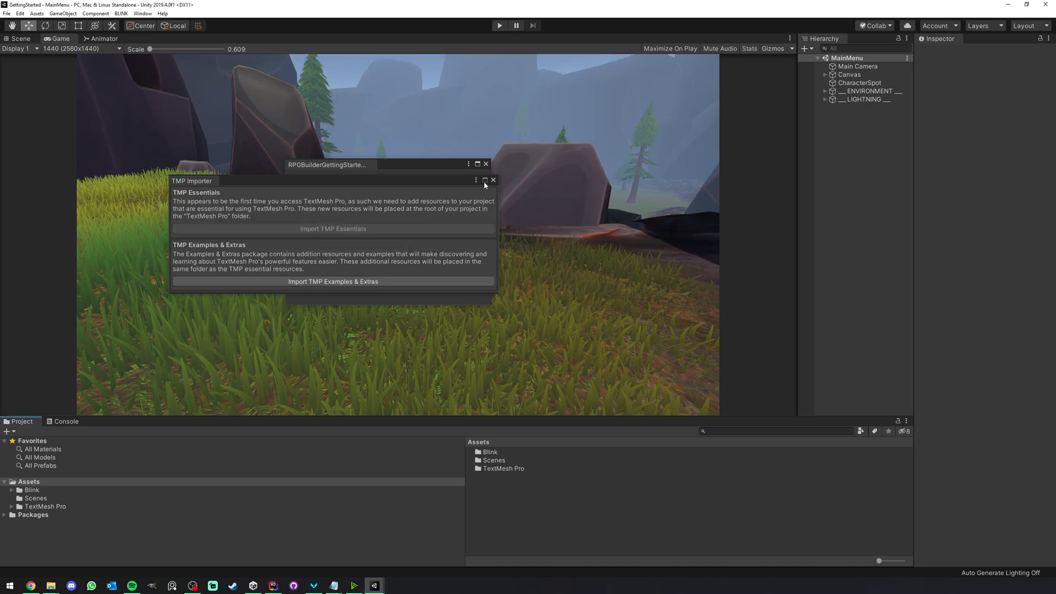
pyautogui.click(492, 180)
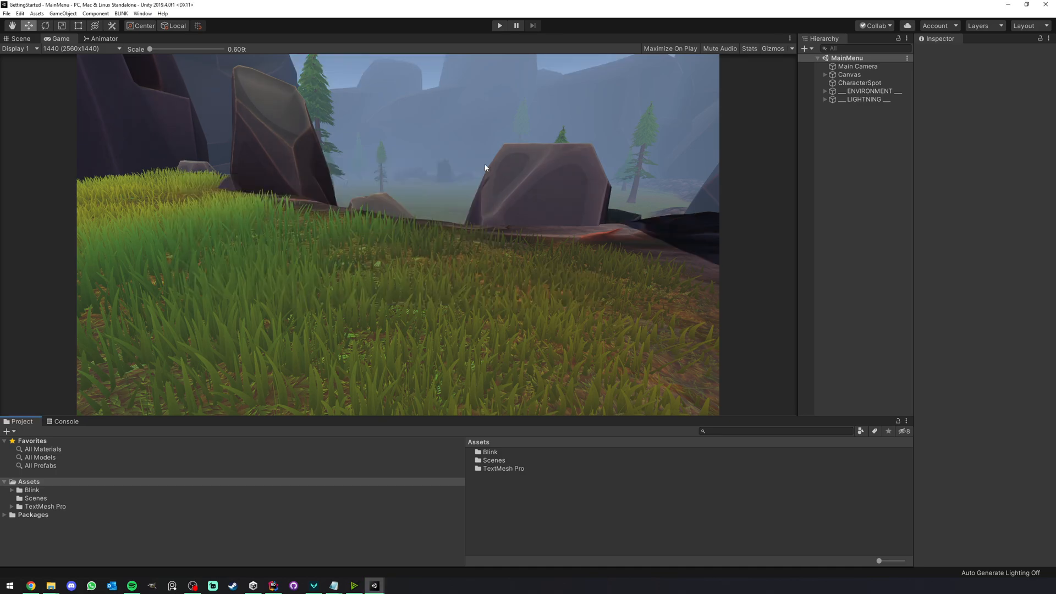
pyautogui.click(121, 12)
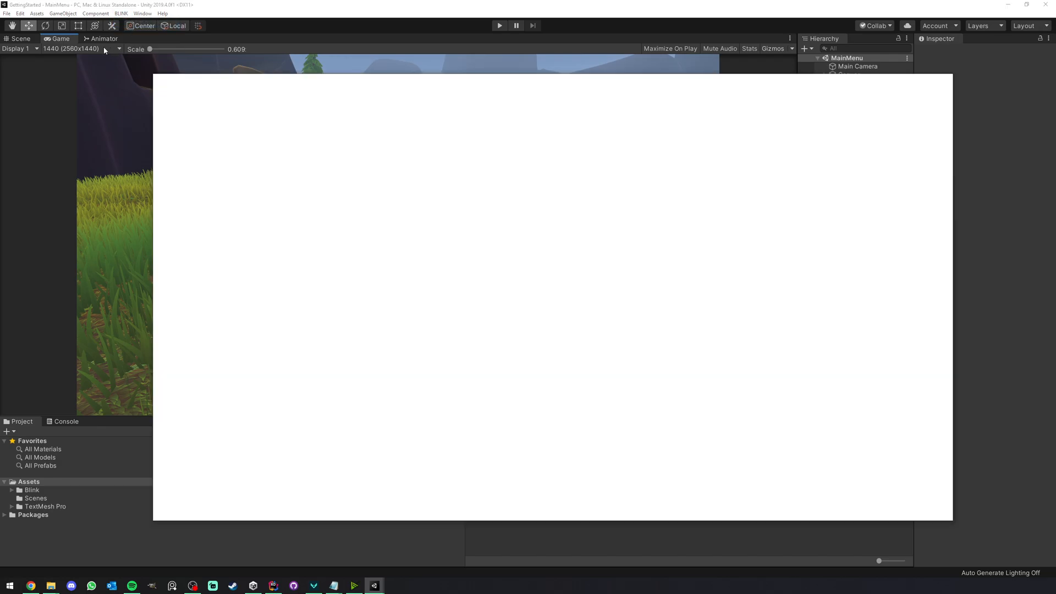
# - Browse the AI presets in the RPG Builder editor, then switch to the Game view
pyautogui.click(100, 39)
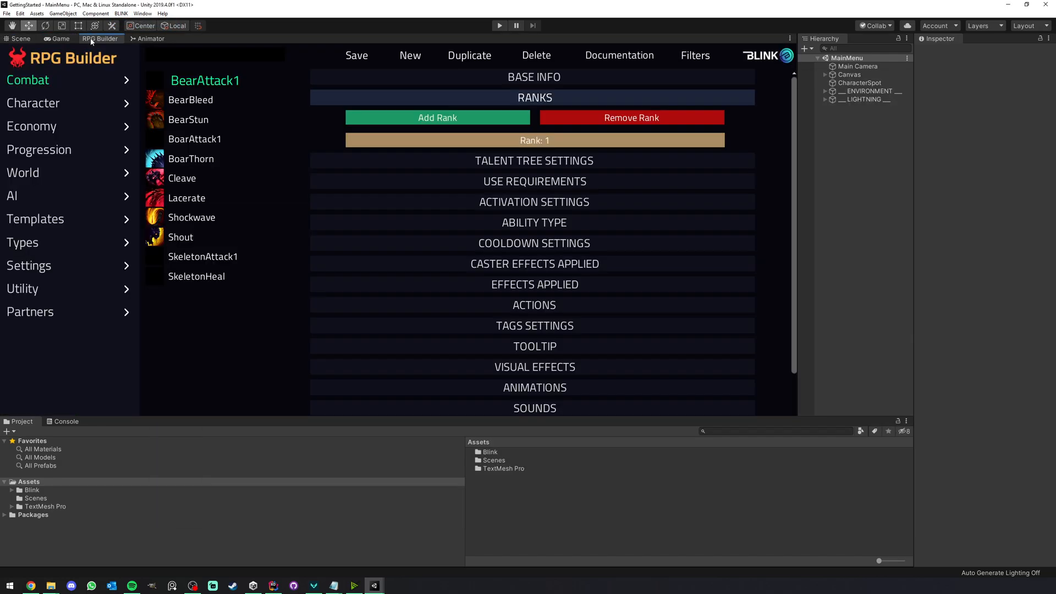
pyautogui.click(28, 79)
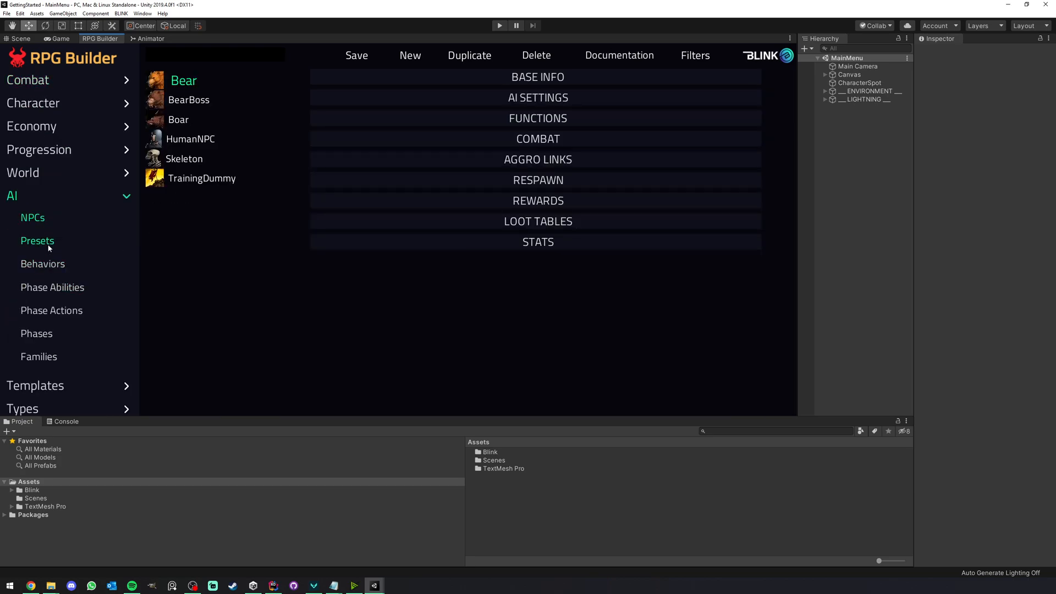
pyautogui.click(31, 125)
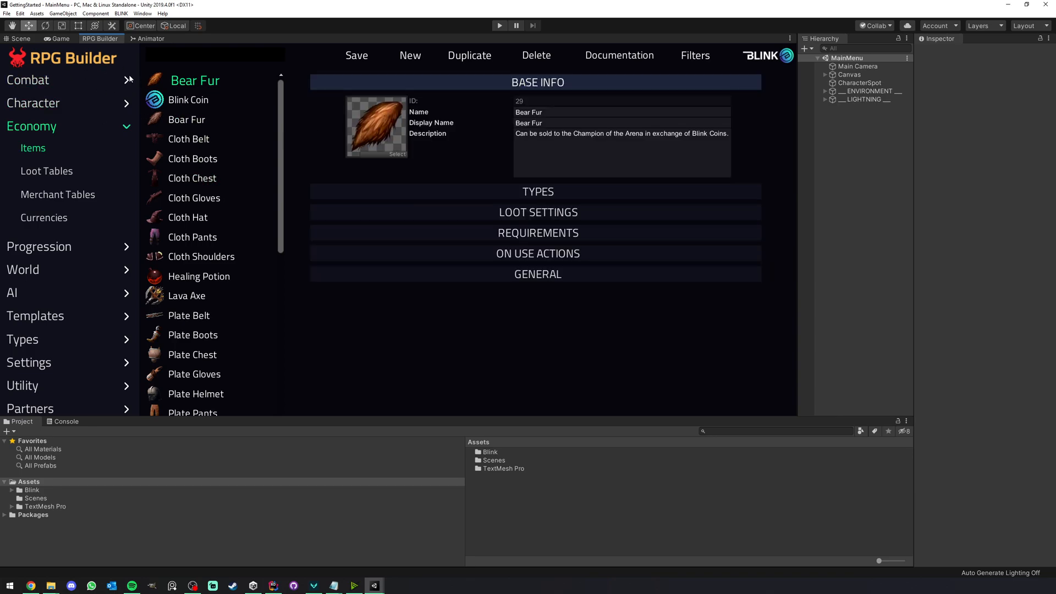
pyautogui.click(59, 39)
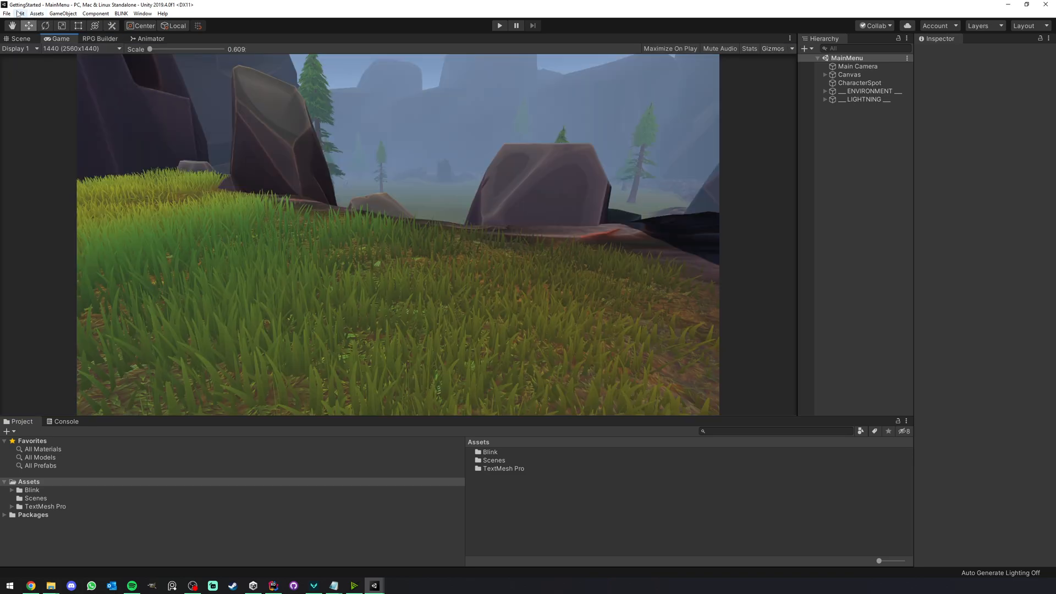
pyautogui.click(20, 13)
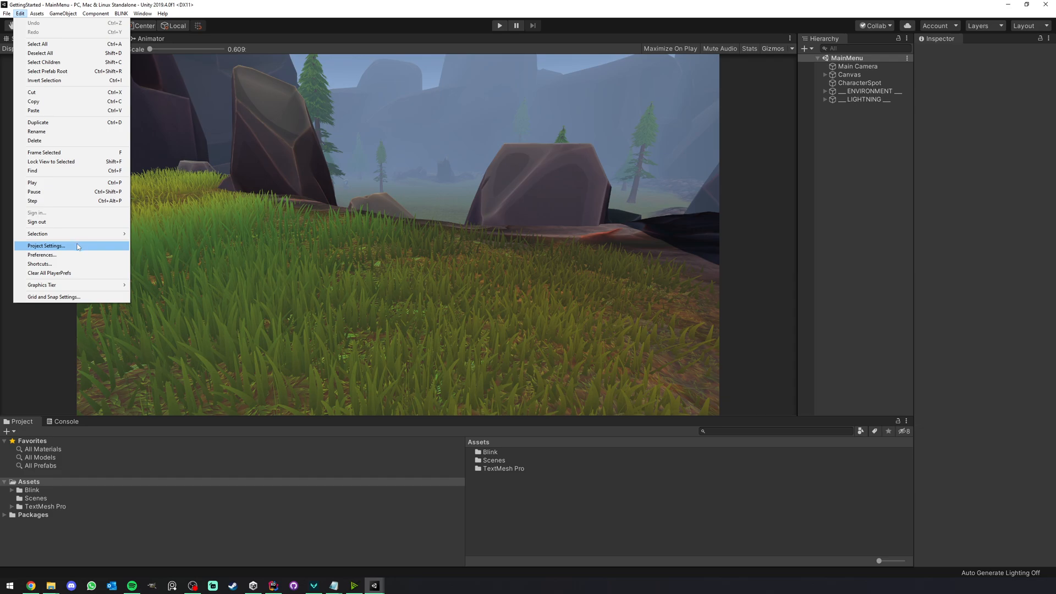
pyautogui.click(46, 246)
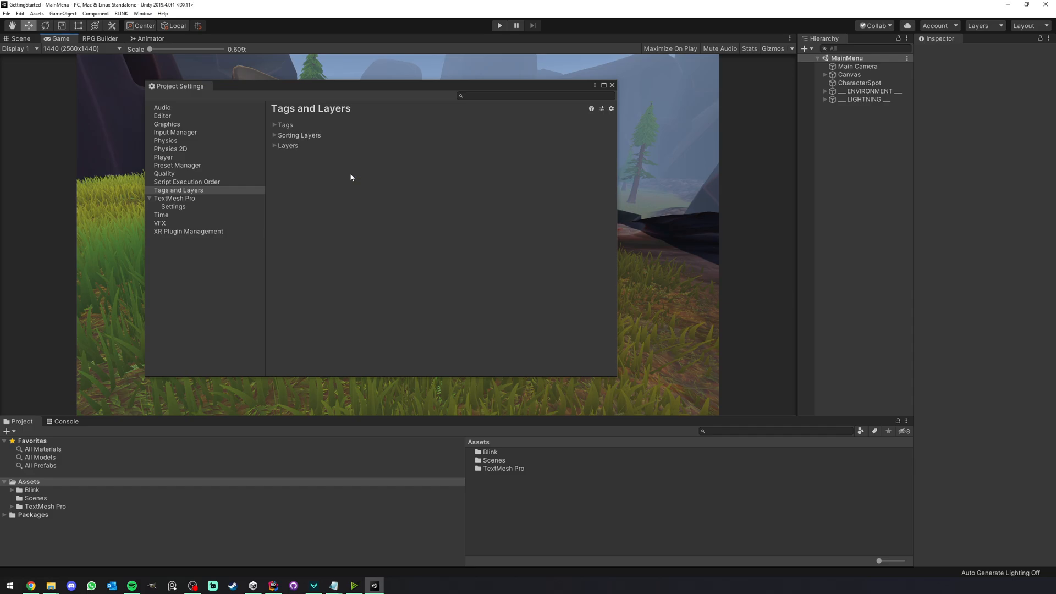
pyautogui.click(611, 84)
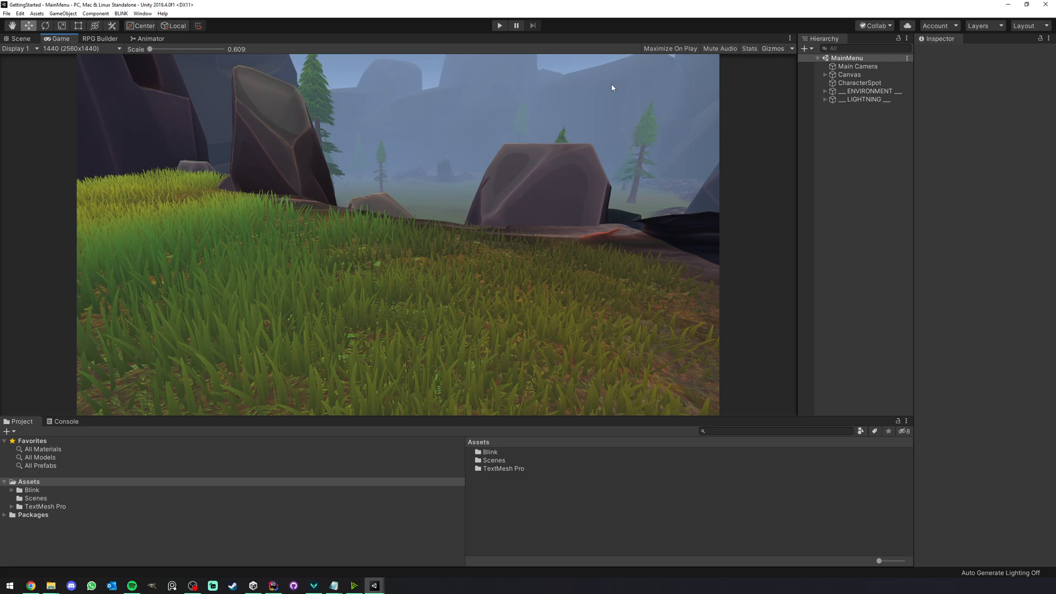
pyautogui.moveTo(546, 96)
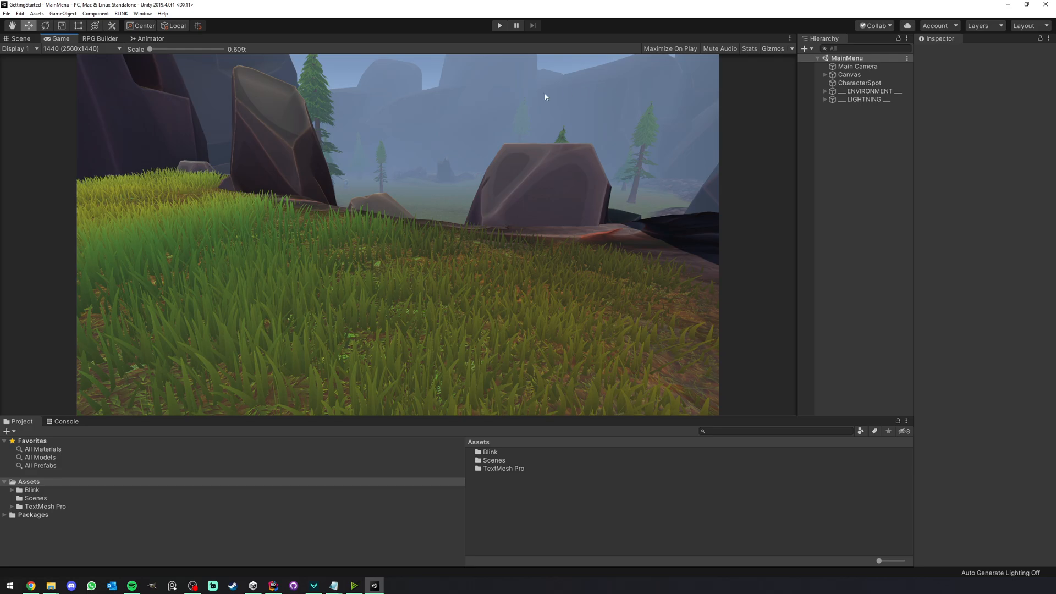
pyautogui.click(142, 13)
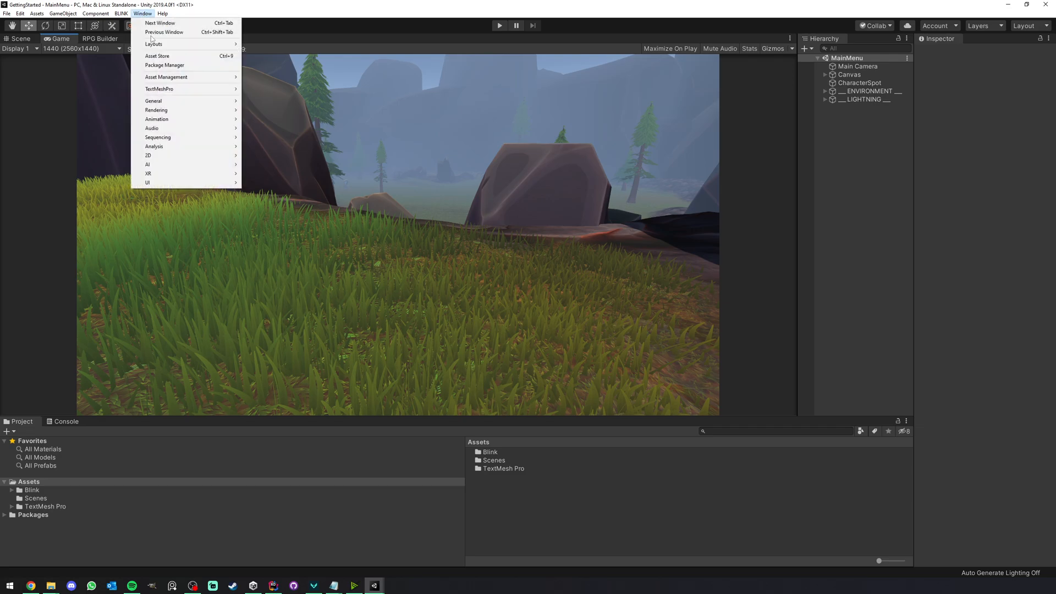
# - Find Post Processing by searching 'post' in Package Manager, install it, and close Package Manager
pyautogui.click(164, 65)
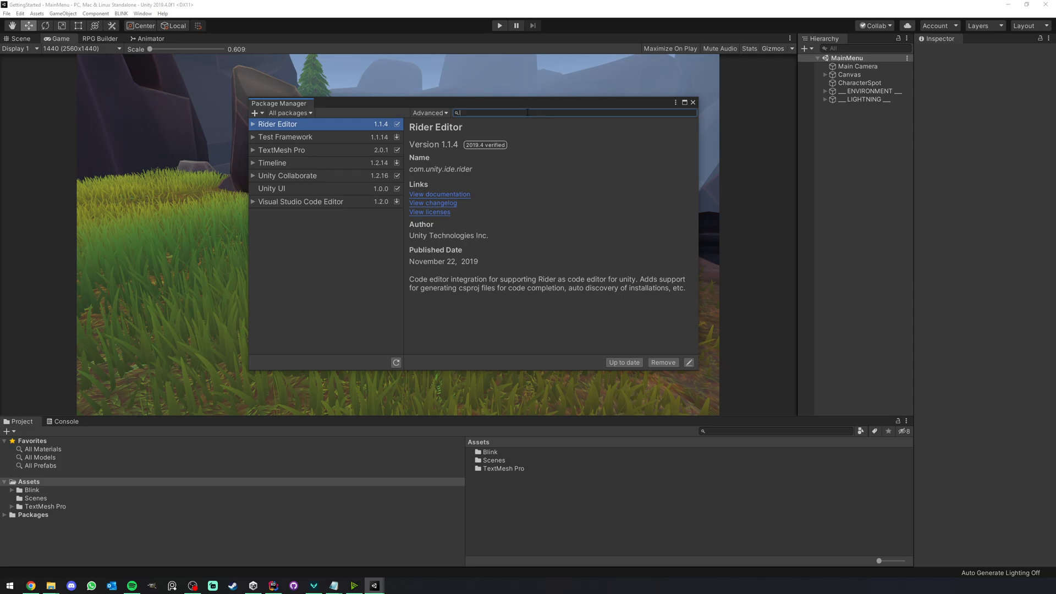
pyautogui.write('post')
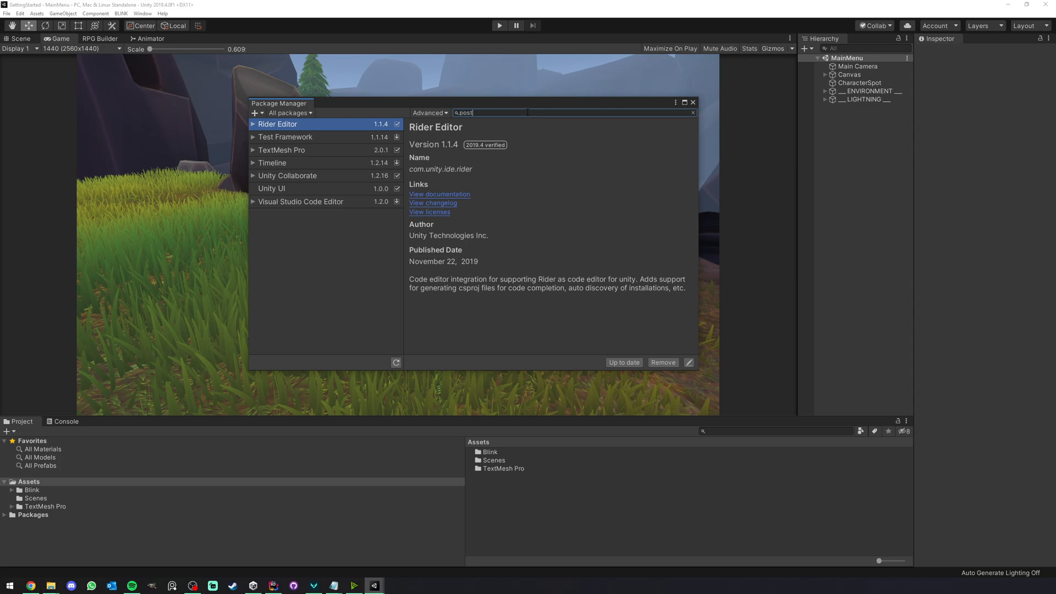
pyautogui.write('post')
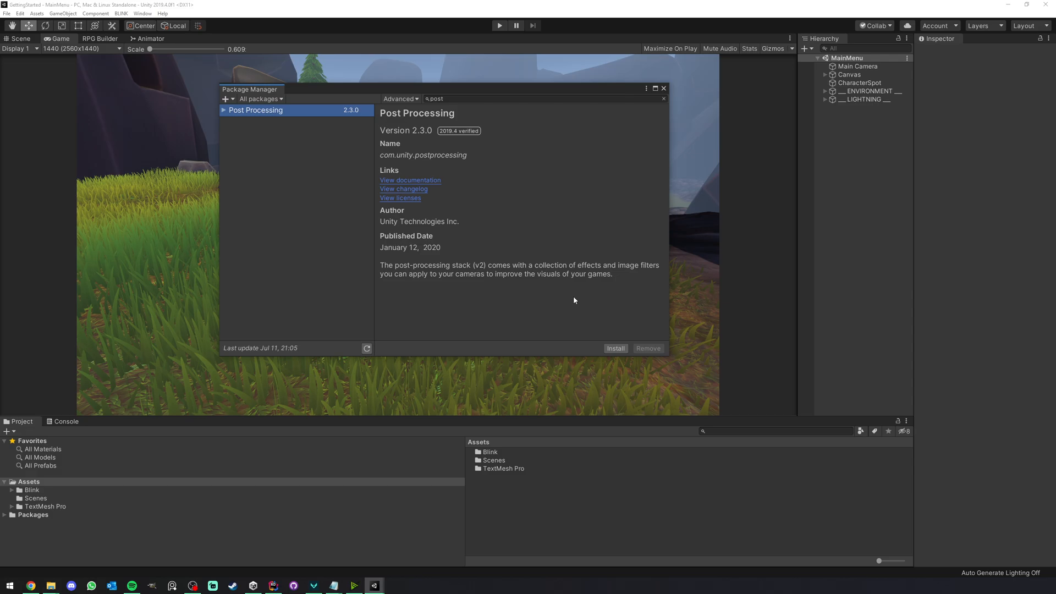
pyautogui.click(615, 348)
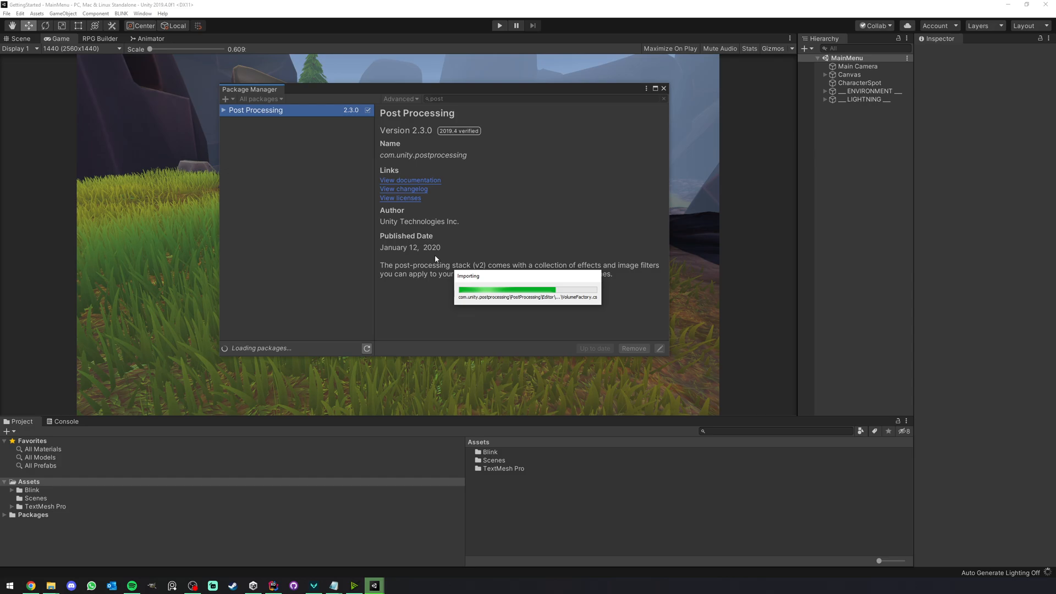
pyautogui.moveTo(423, 258)
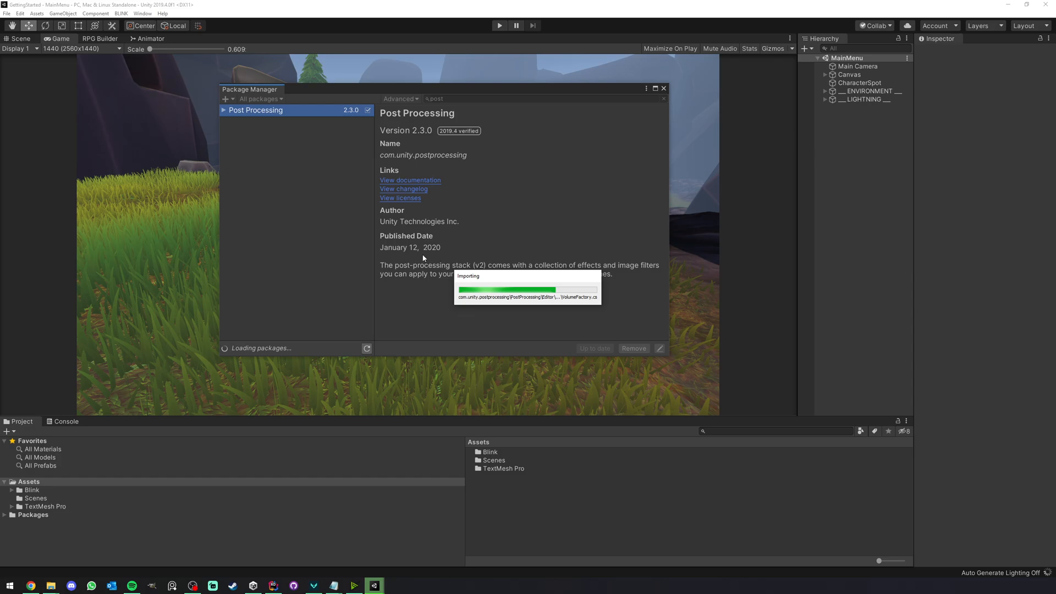
pyautogui.moveTo(431, 239)
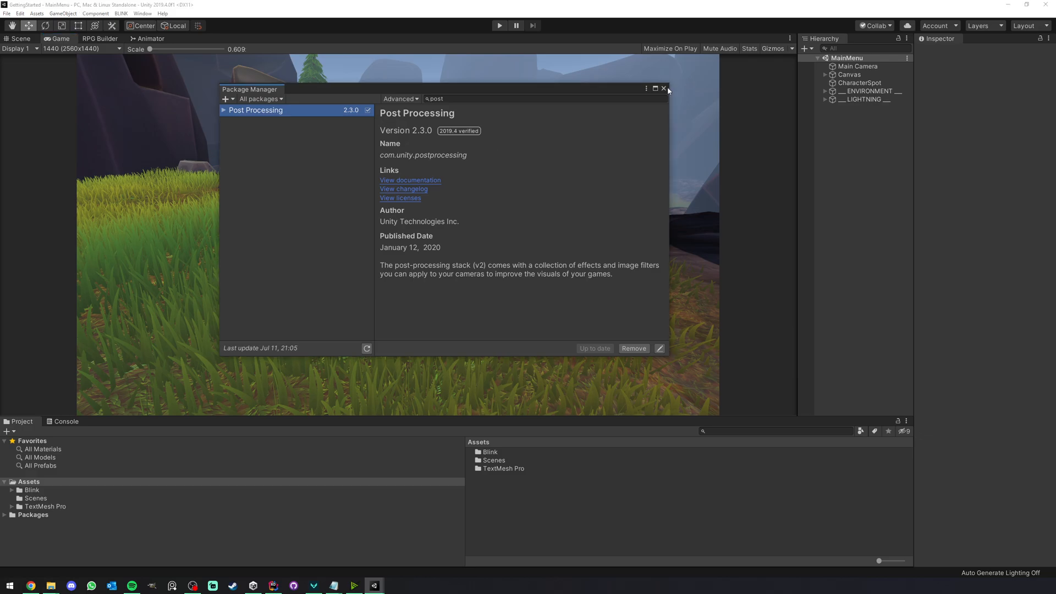
pyautogui.click(664, 88)
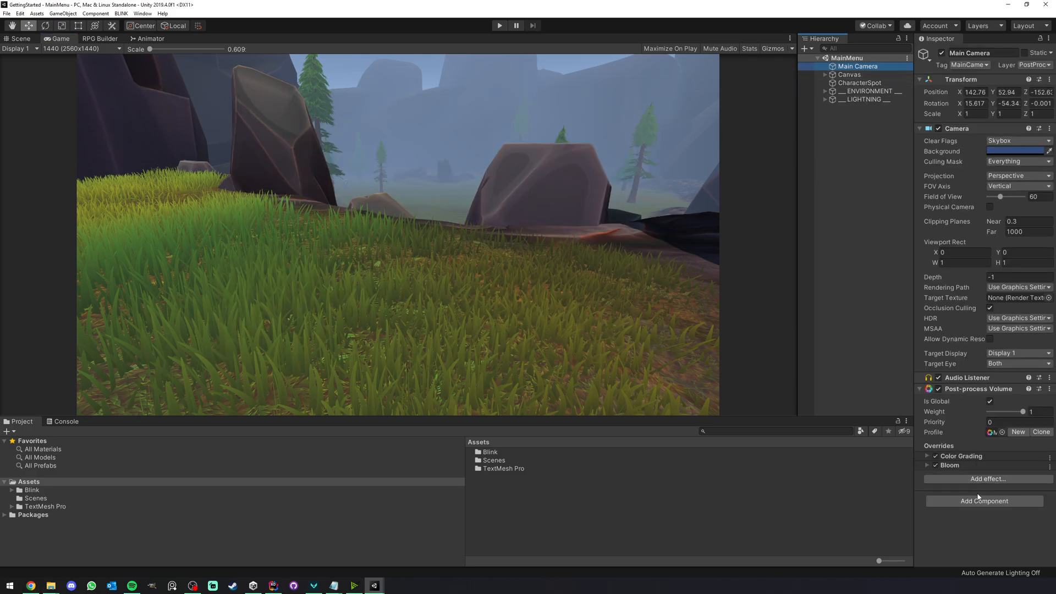
# - Add a Post-process Layer component to Main Camera with Layer set to PostProcessing
pyautogui.click(984, 500)
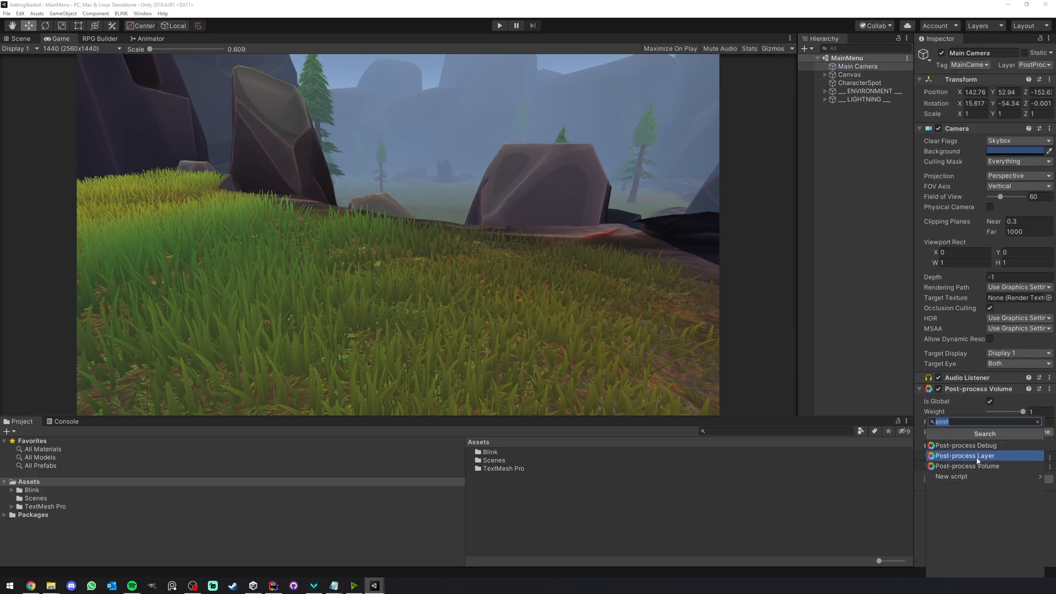
pyautogui.click(964, 456)
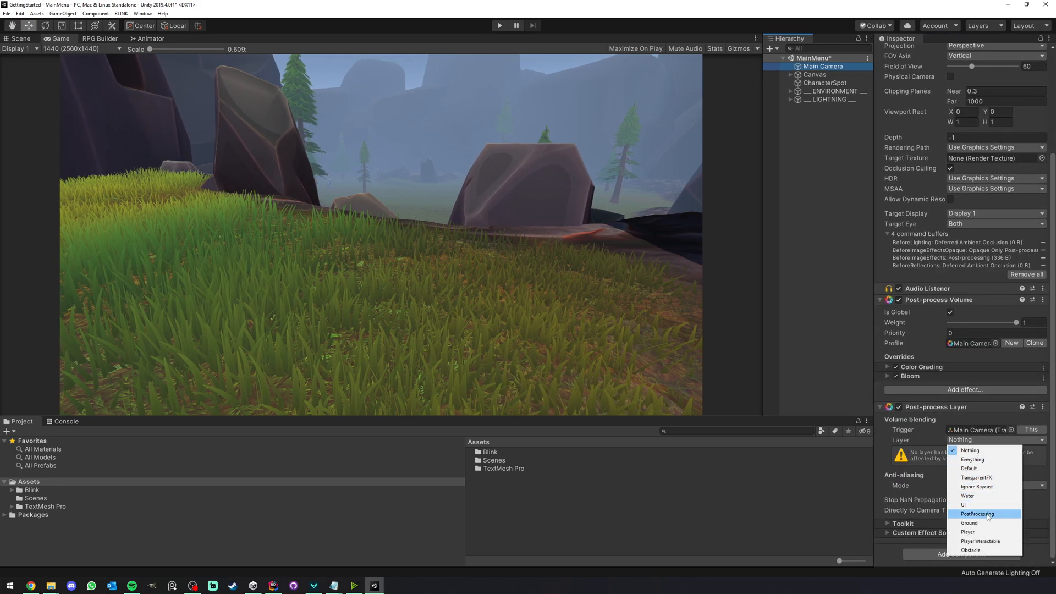
pyautogui.click(976, 514)
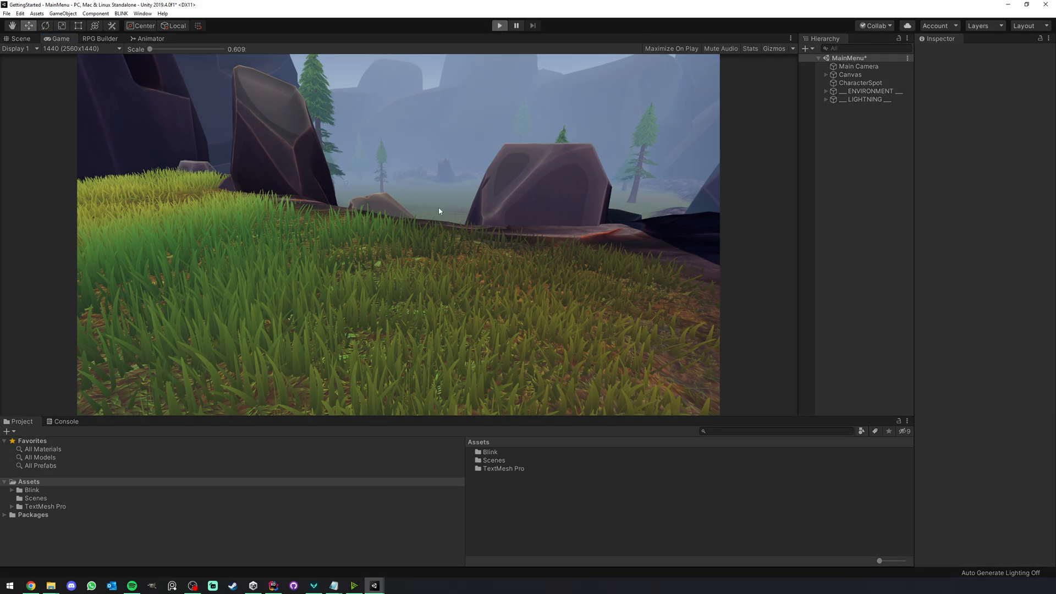
# - Enter Play mode, create a warrior named 'Rpgbuilder', and close the Merchant window
pyautogui.click(499, 26)
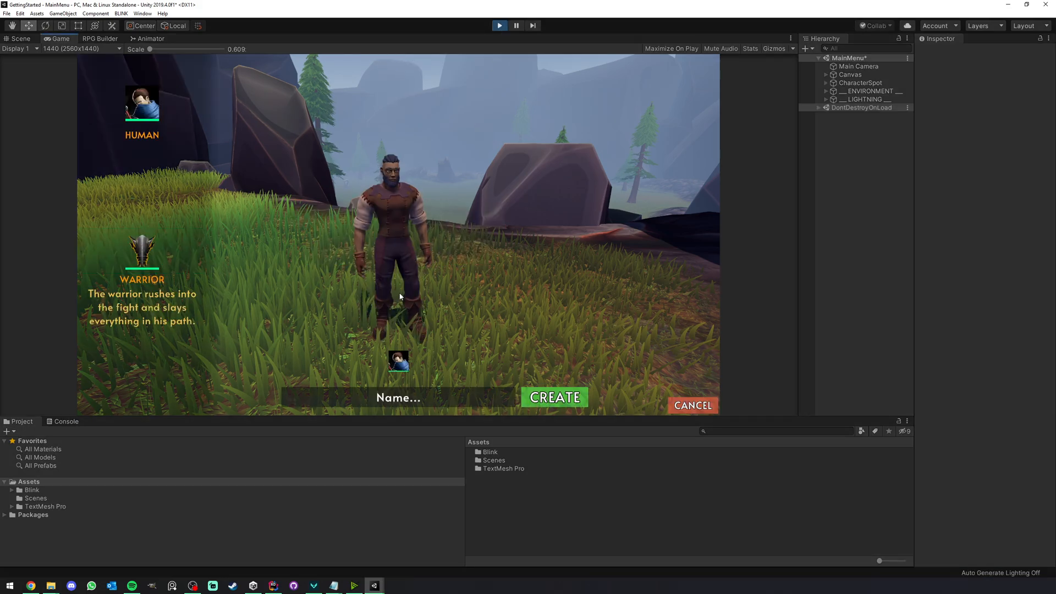
pyautogui.write('R')
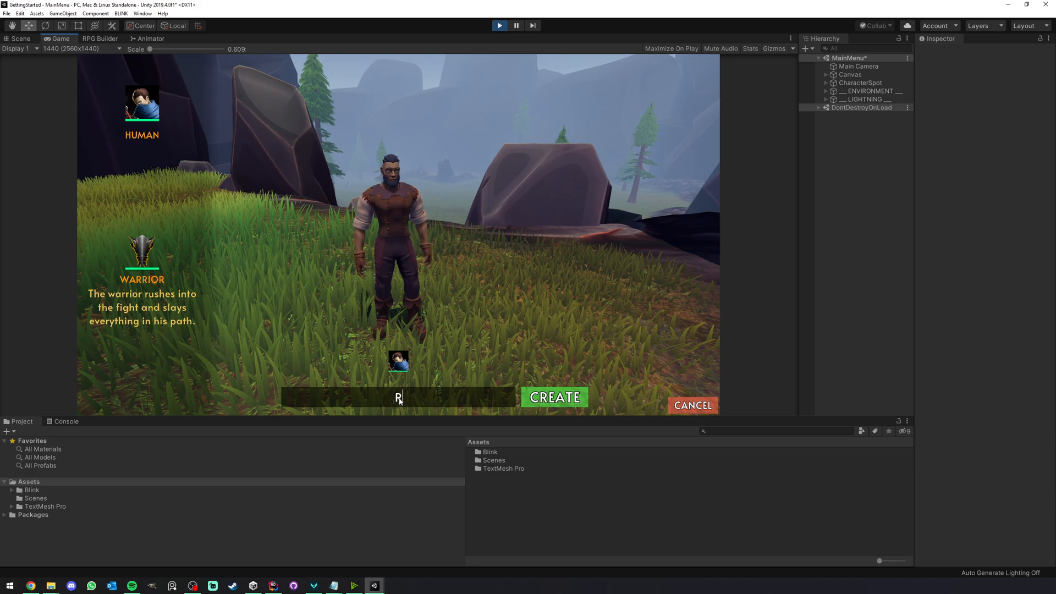
pyautogui.write('Rpgbuilder')
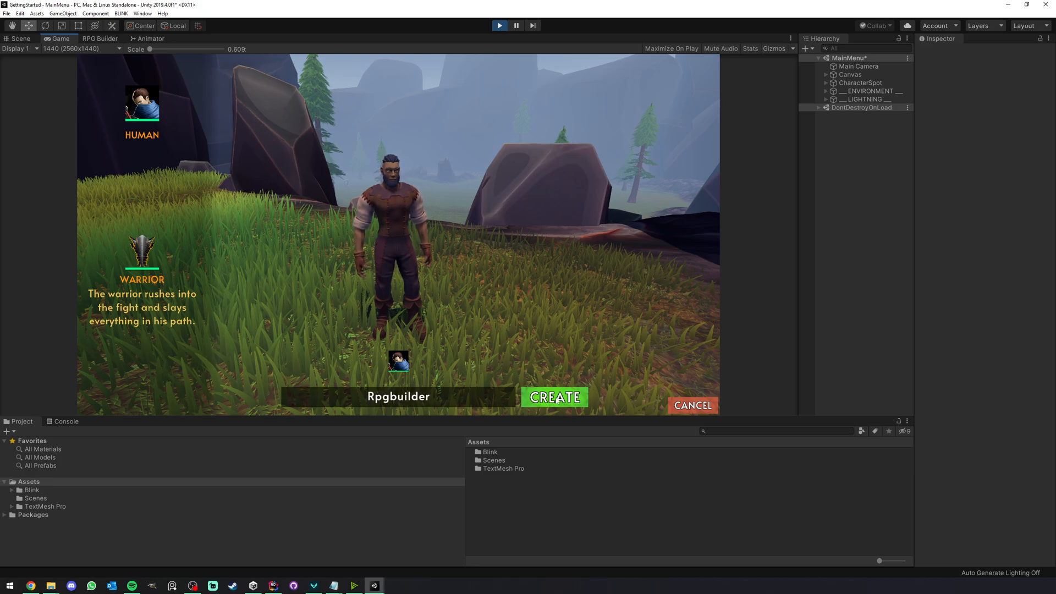
pyautogui.click(553, 397)
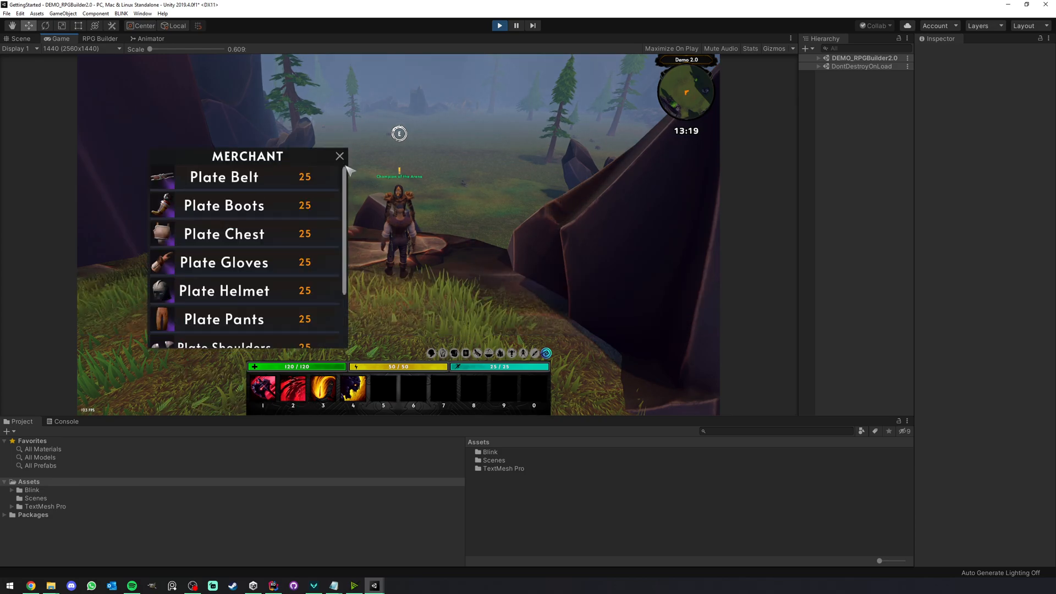
pyautogui.click(339, 156)
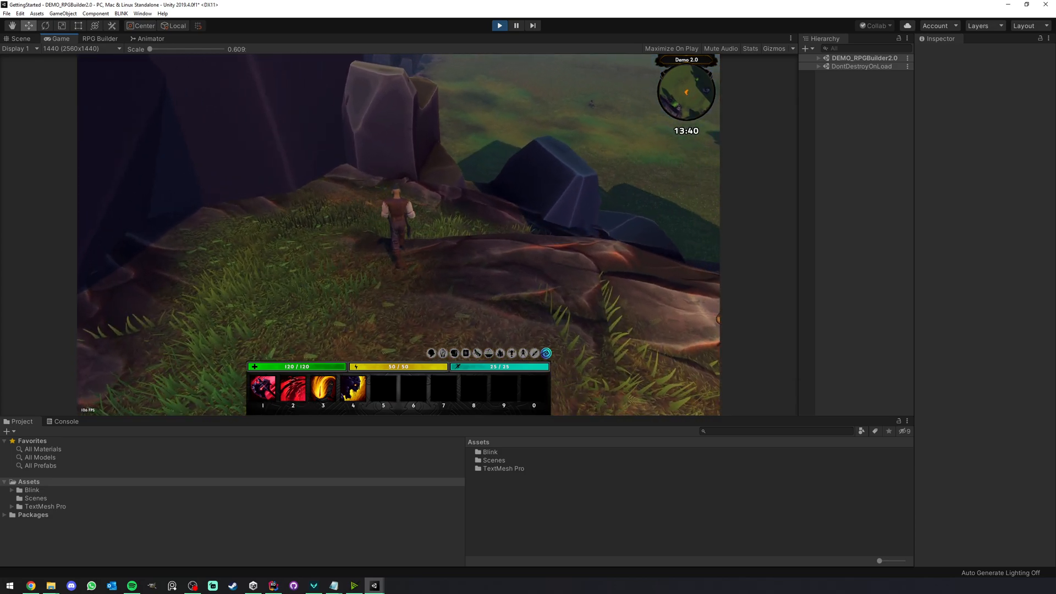